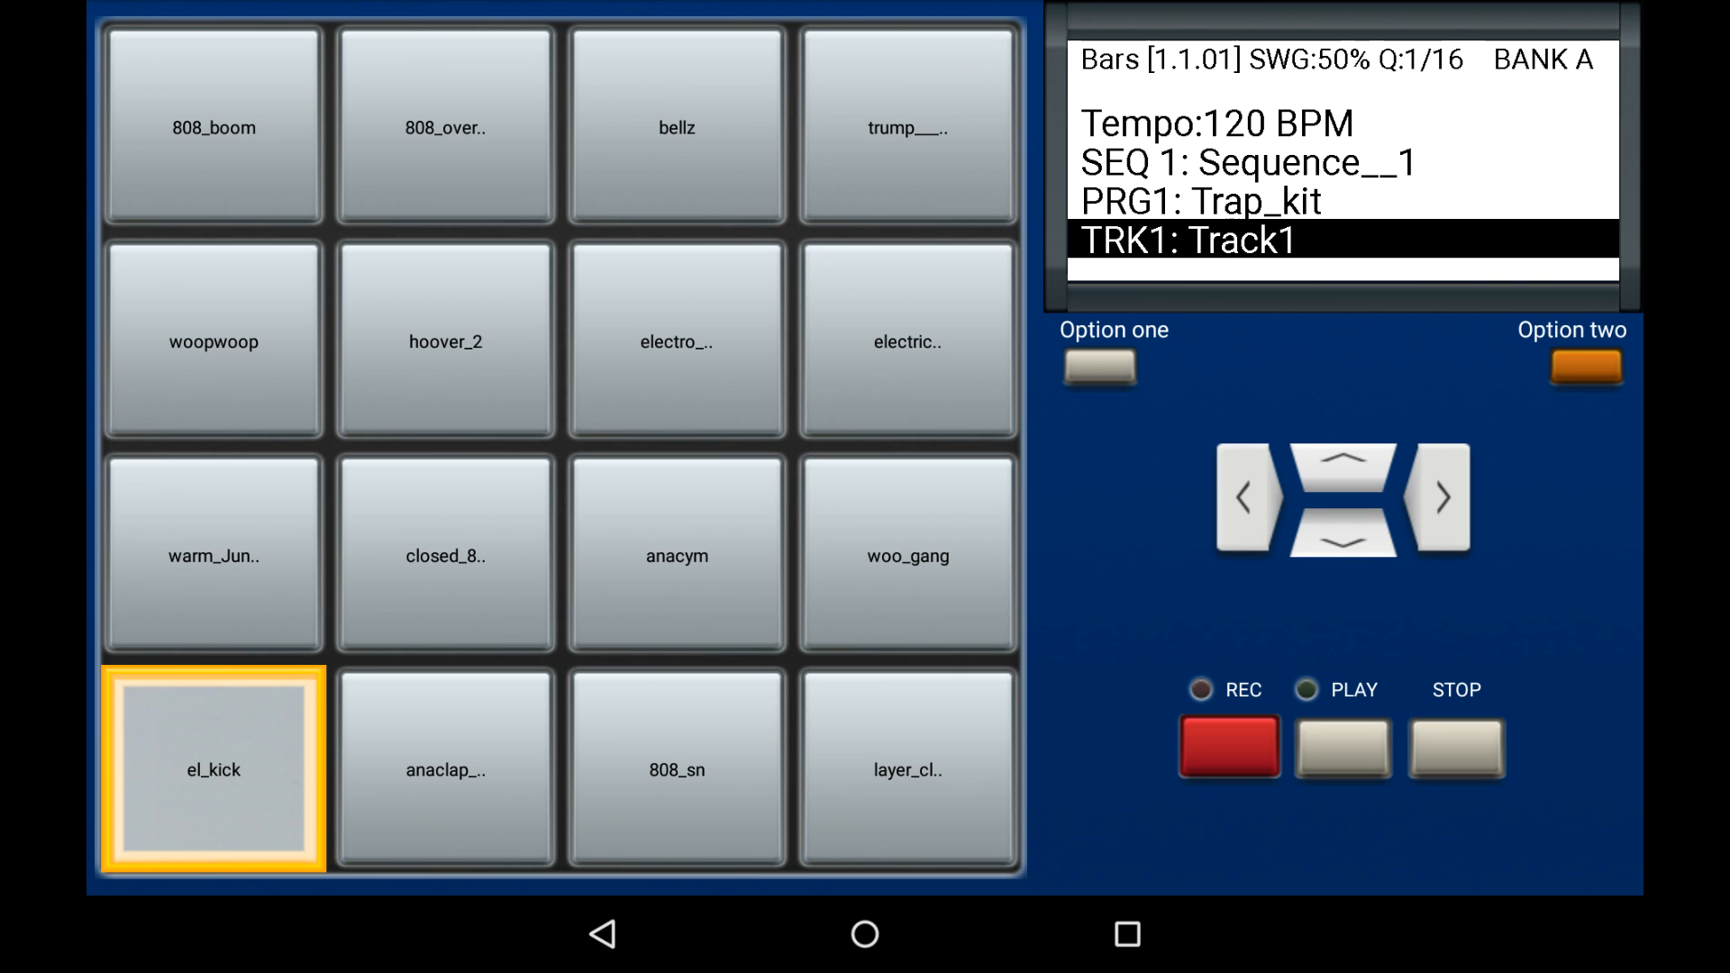
Audition bank A pads including el_kick, closed_808_hh, hoover_2, 808_boom and bellz.
left_click(213, 769)
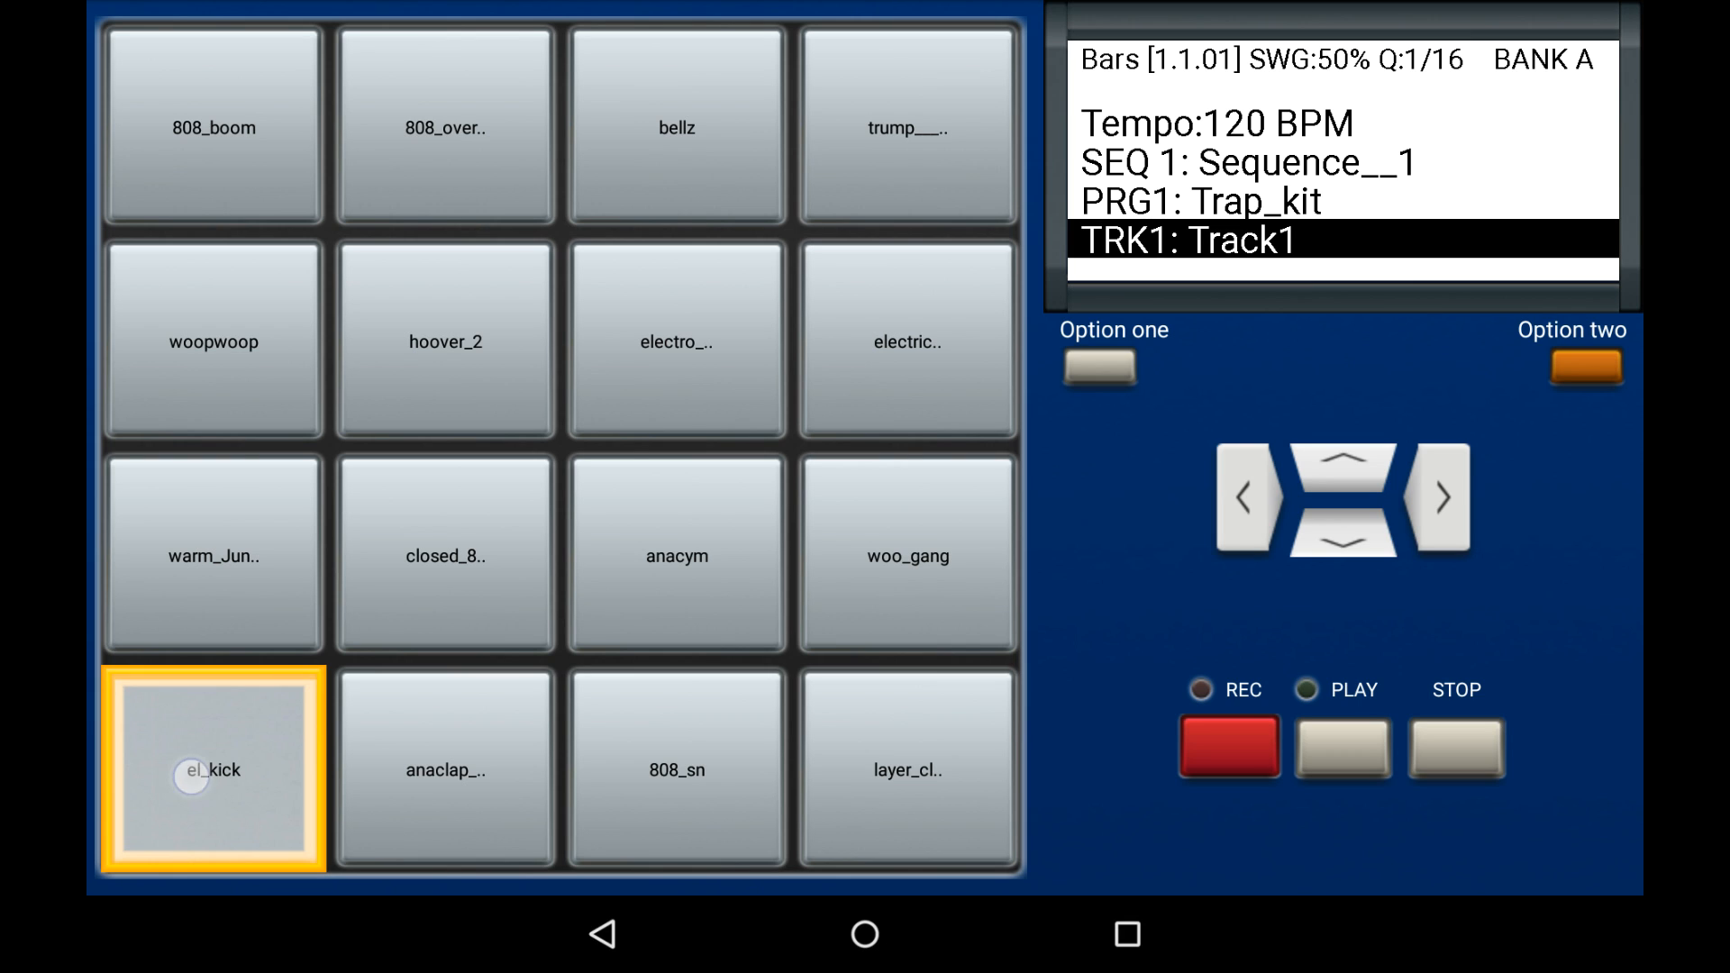
left_click(907, 770)
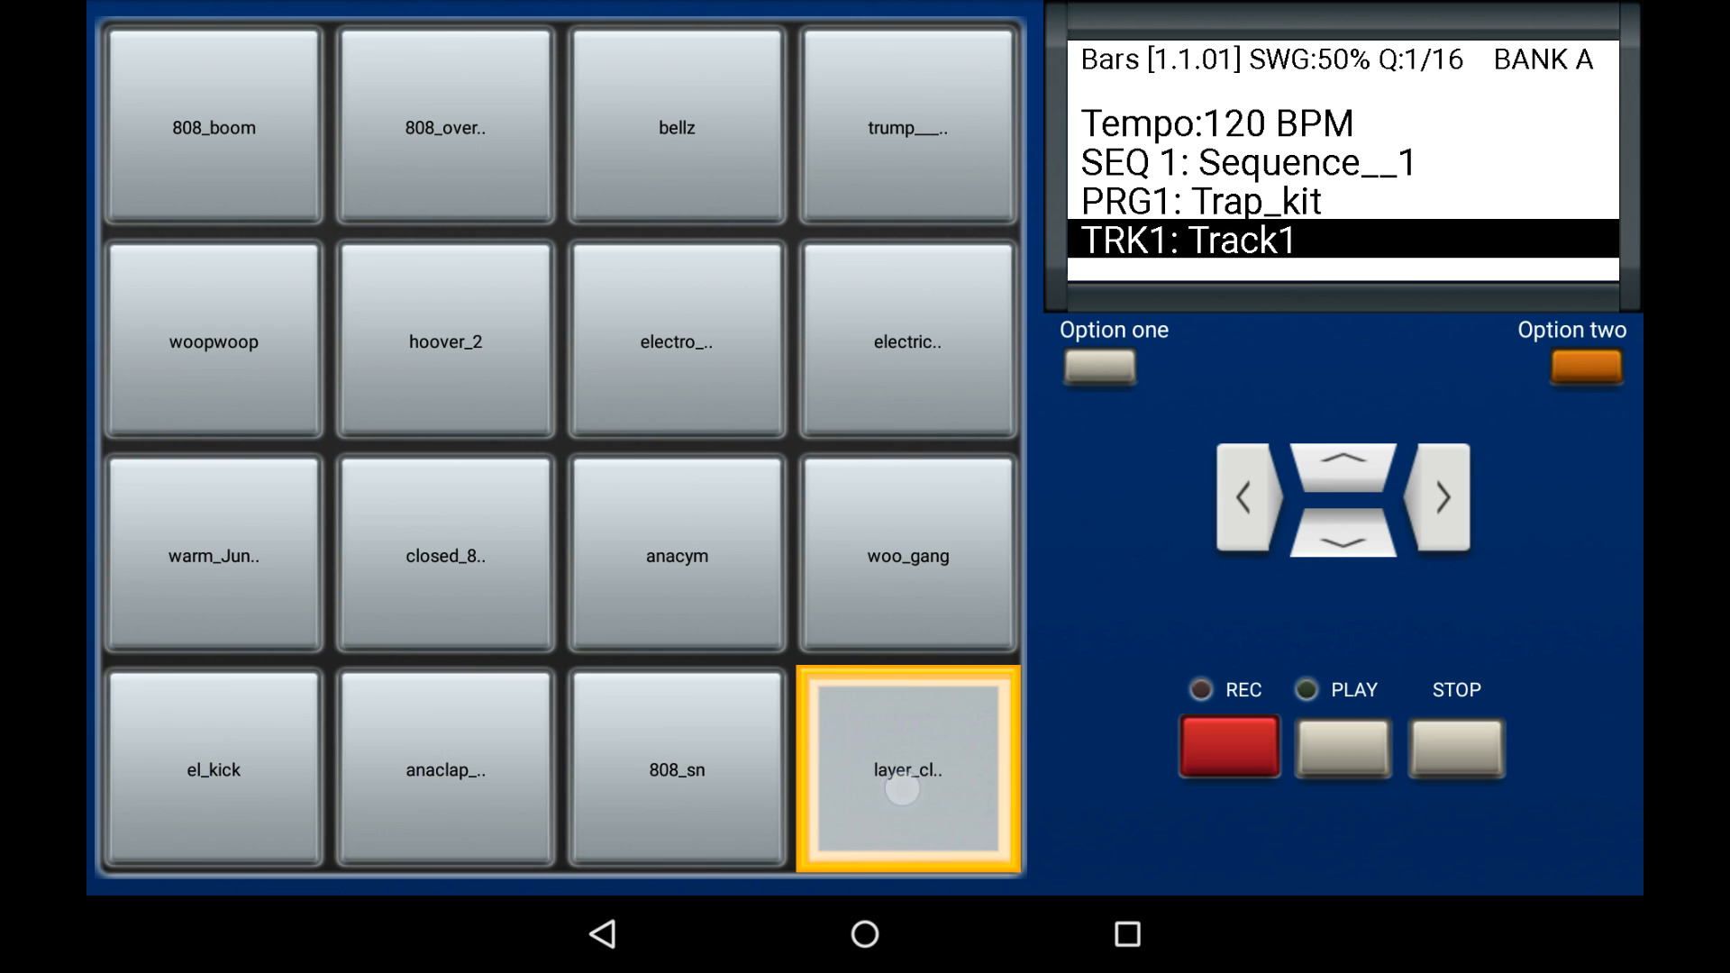
left_click(445, 555)
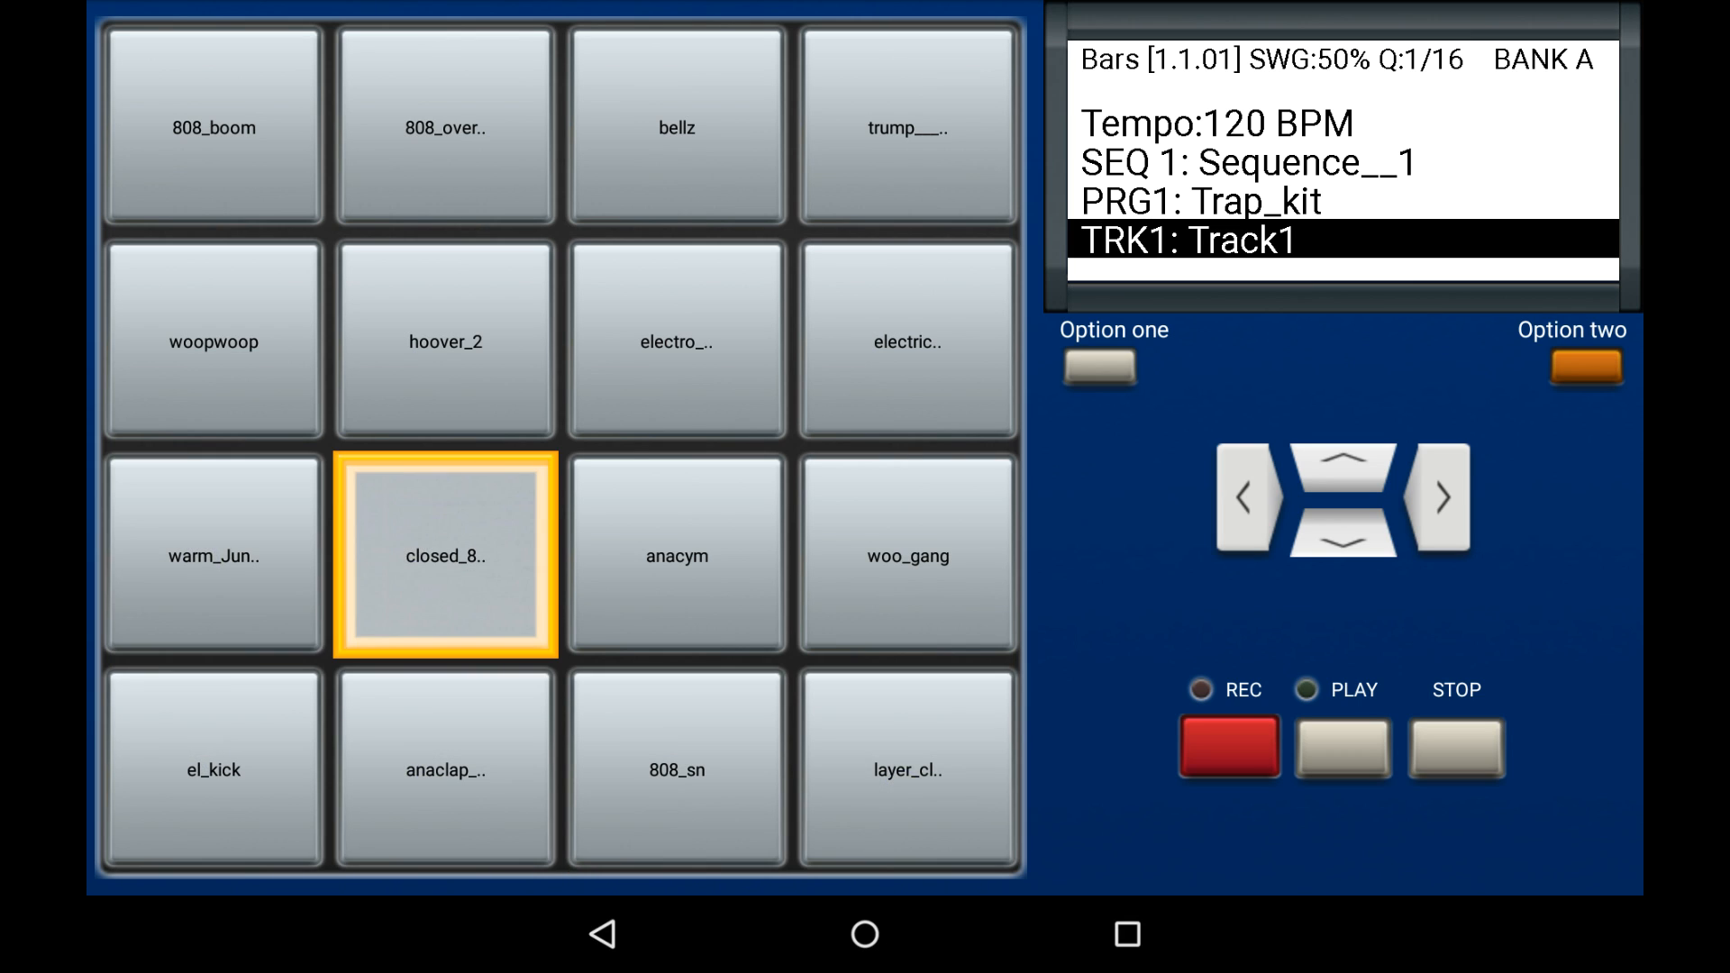
left_click(445, 341)
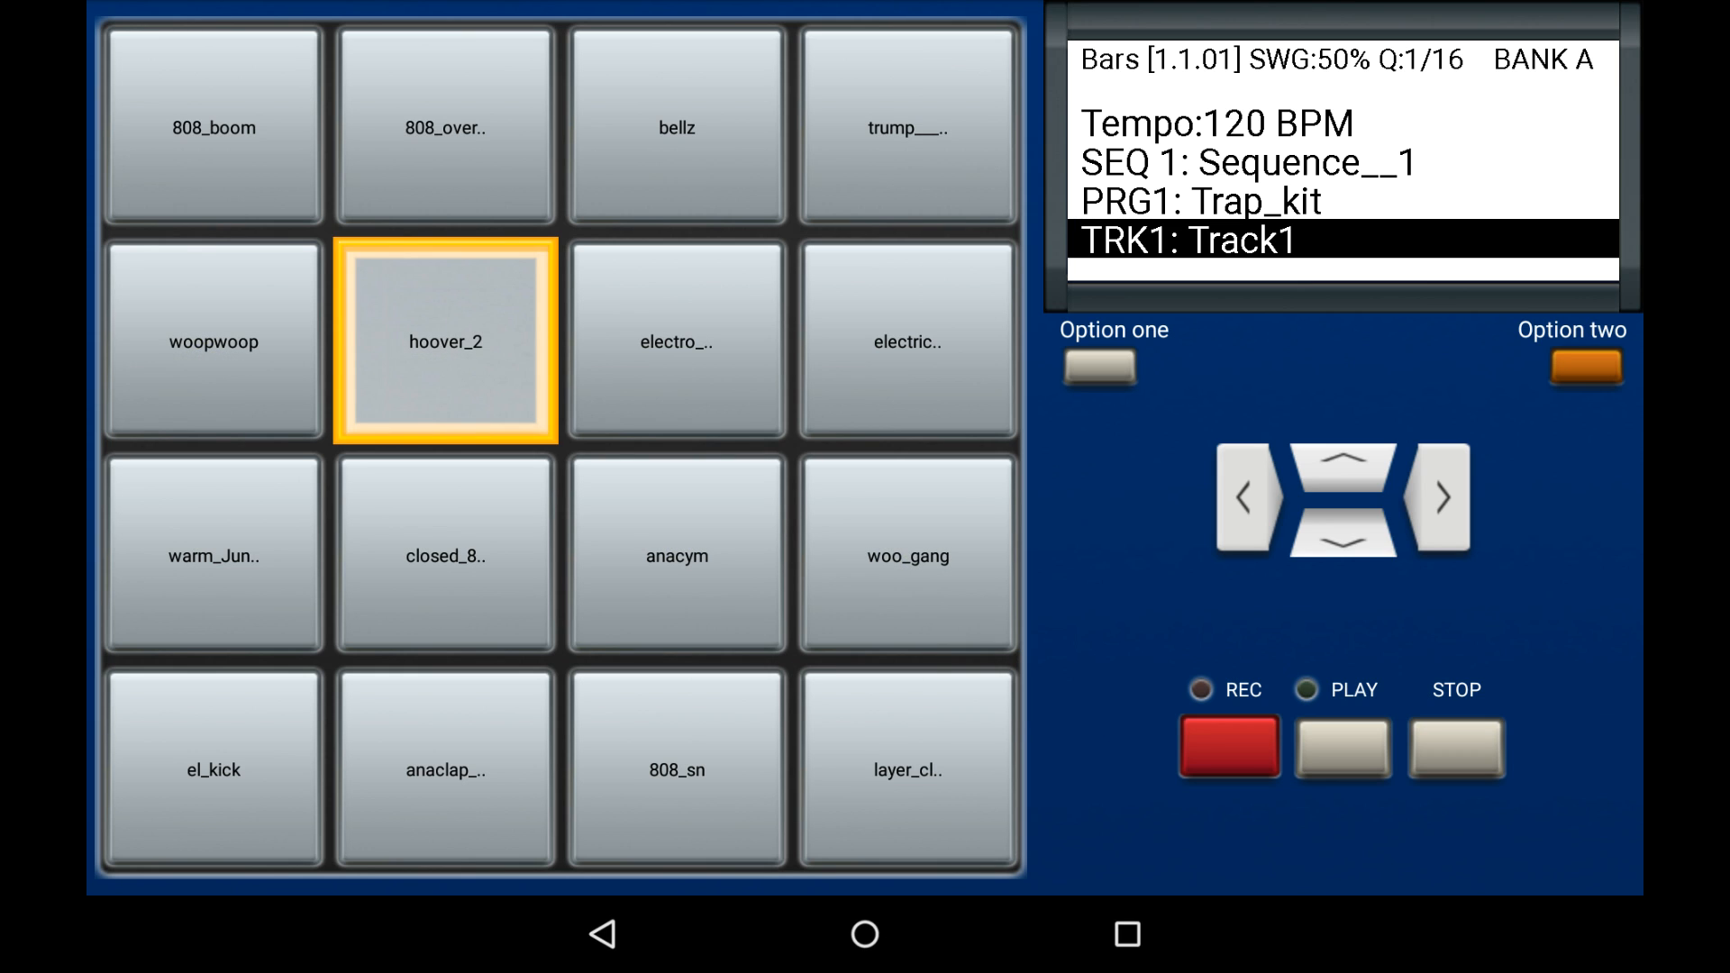
left_click(213, 126)
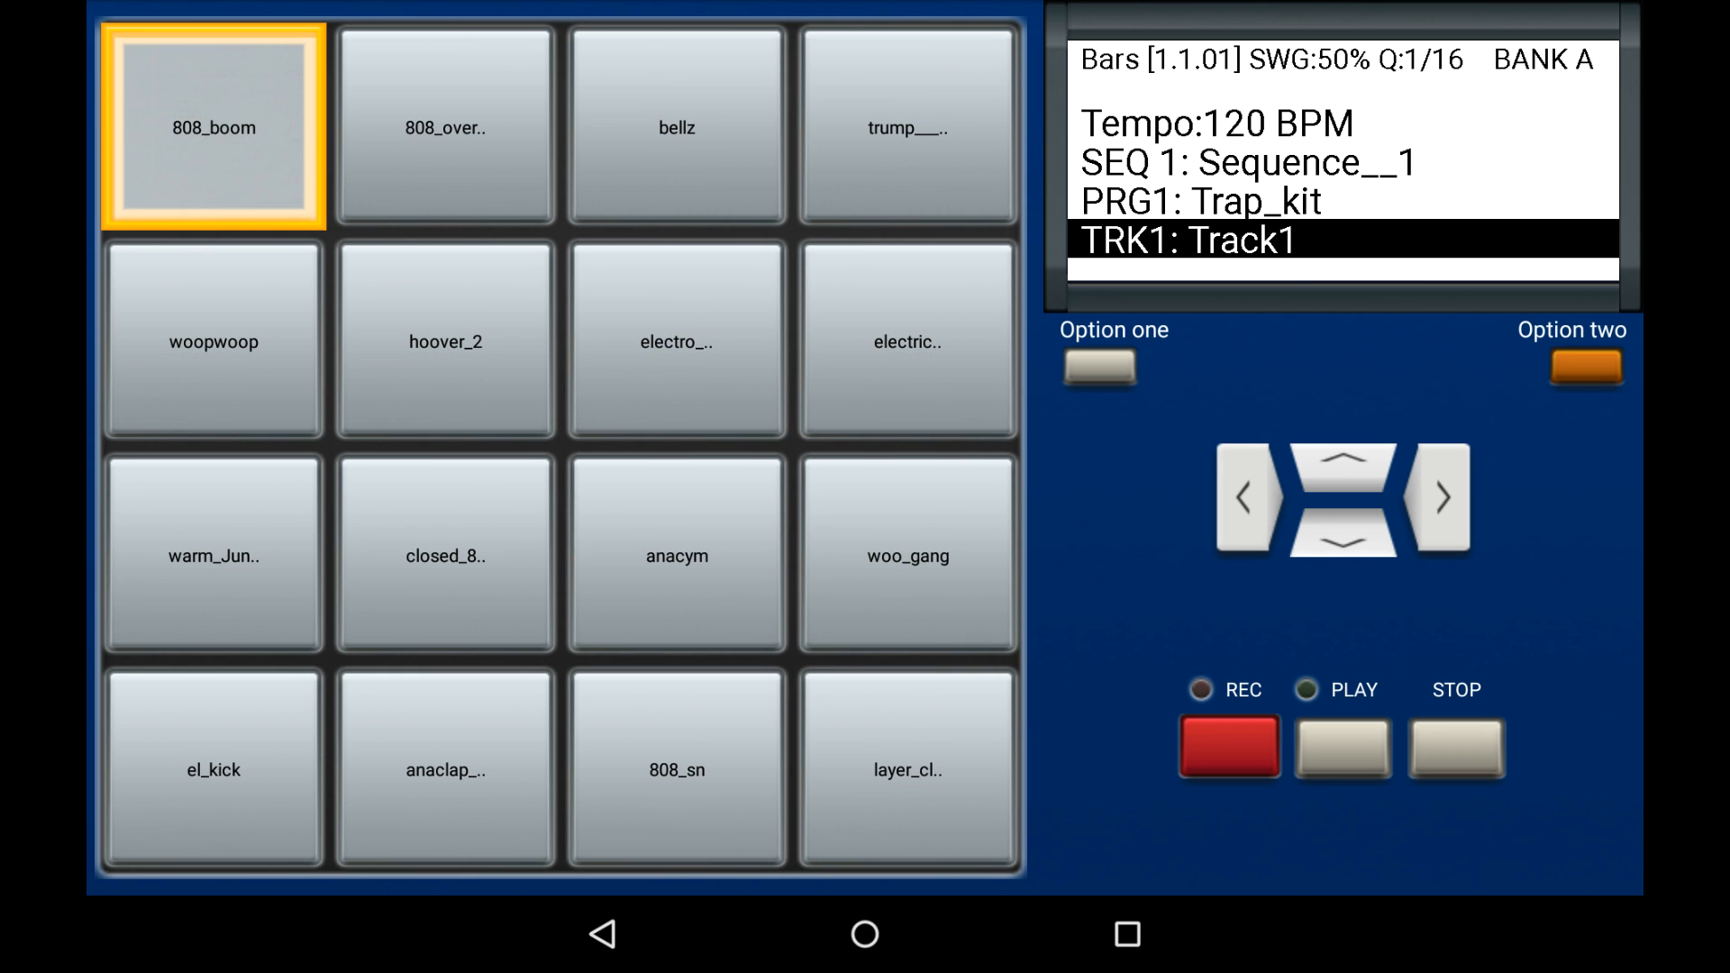
left_click(676, 127)
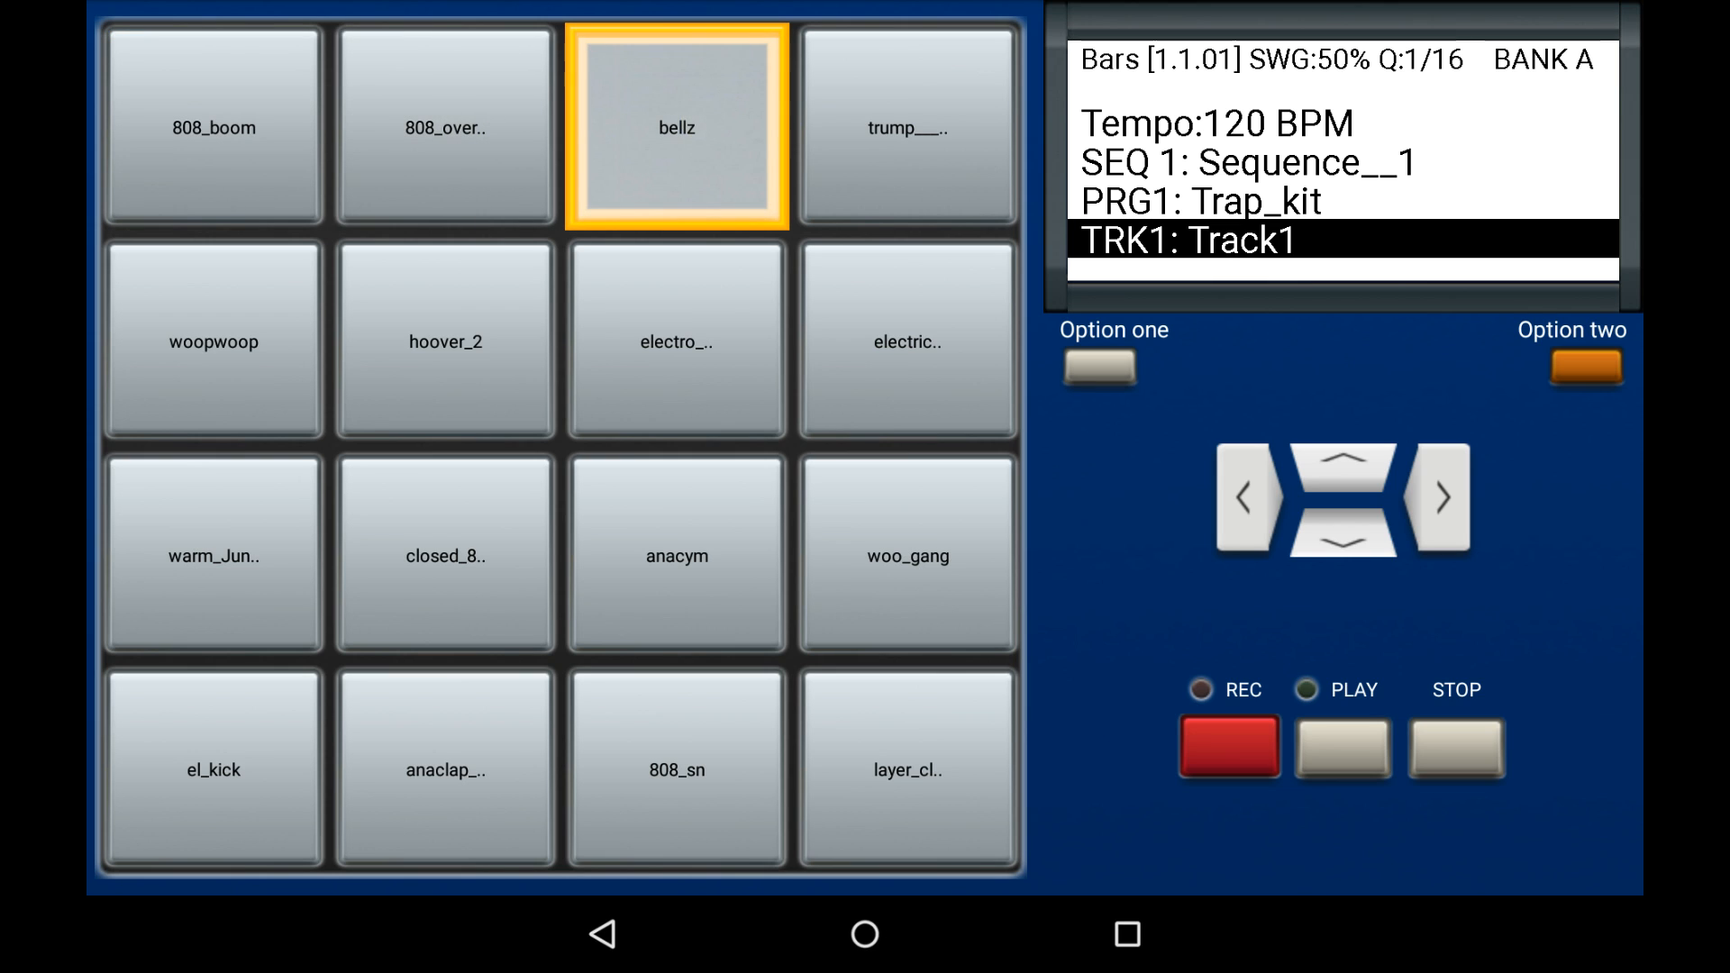
left_click(906, 126)
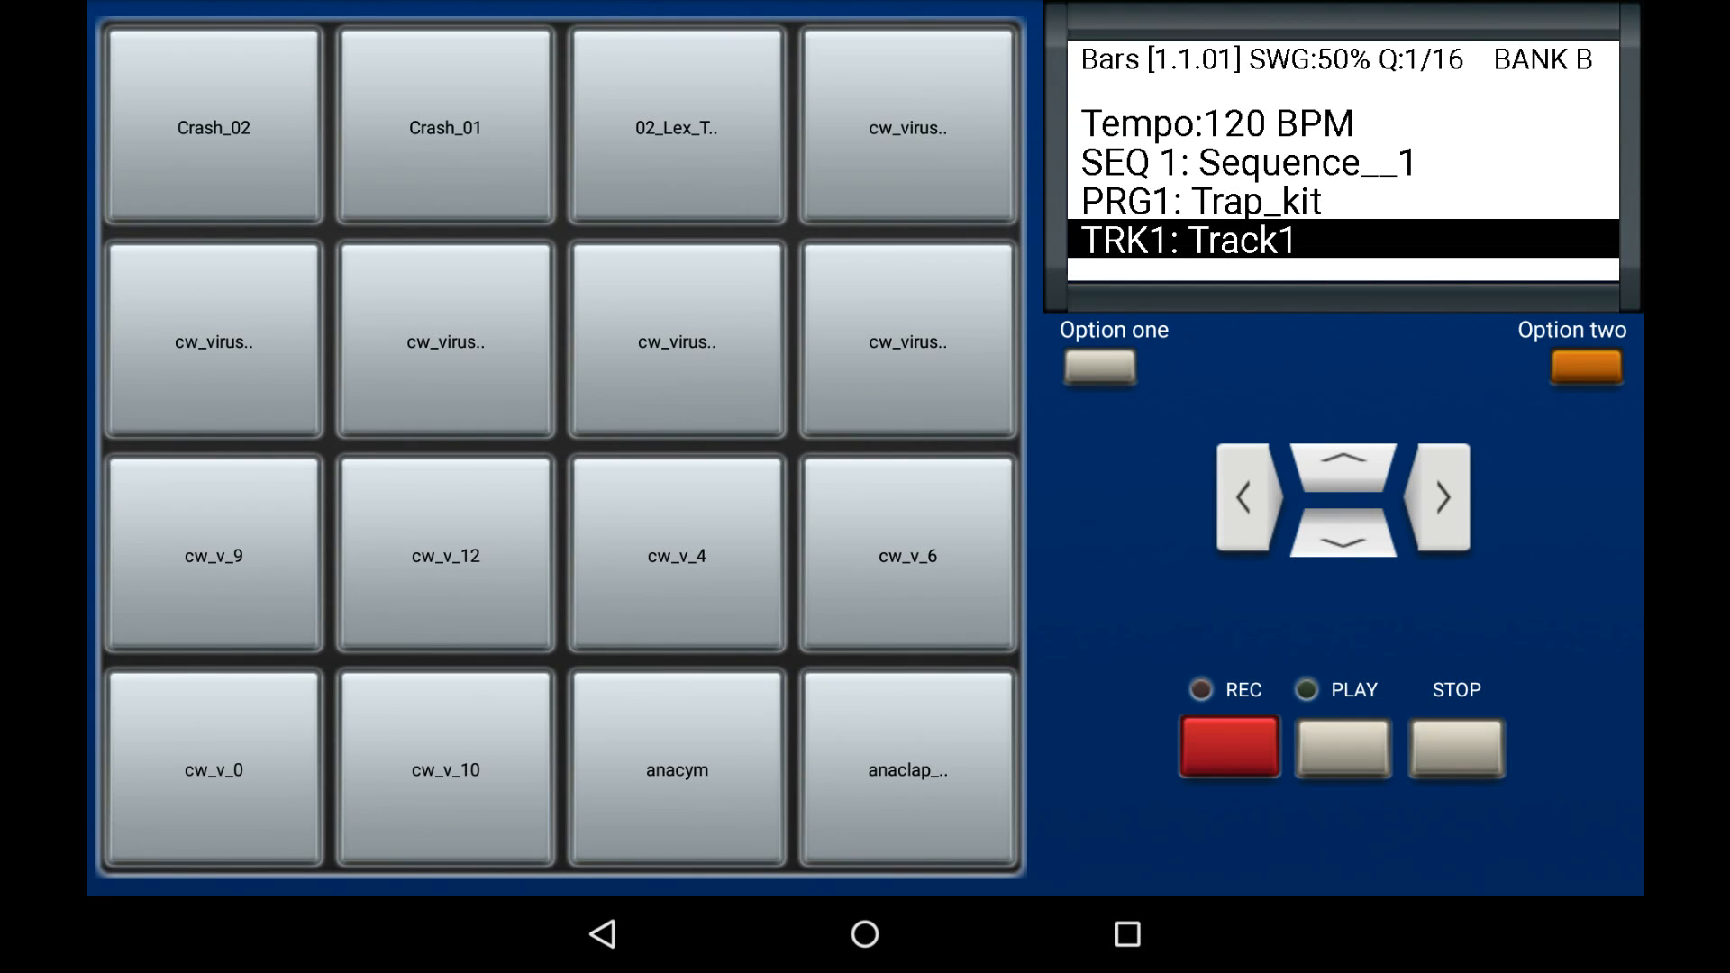
Audition bank B pads including cw_v_10, cw_v_9 and Crash_02.
left_click(445, 769)
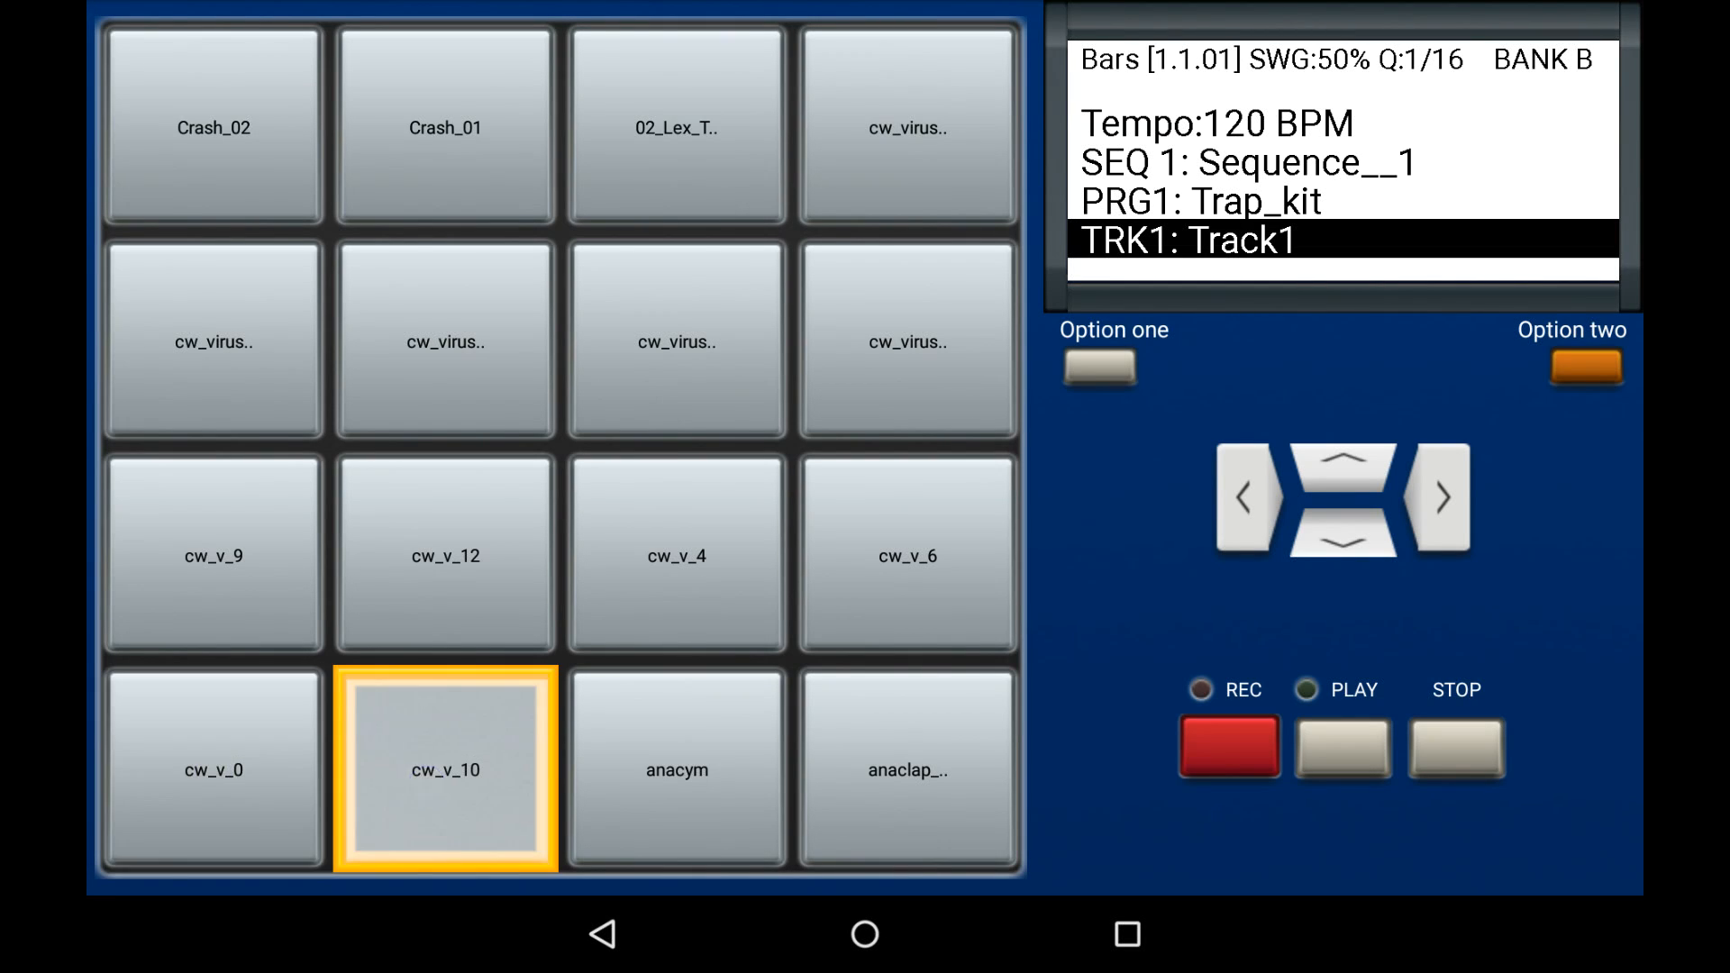
left_click(212, 556)
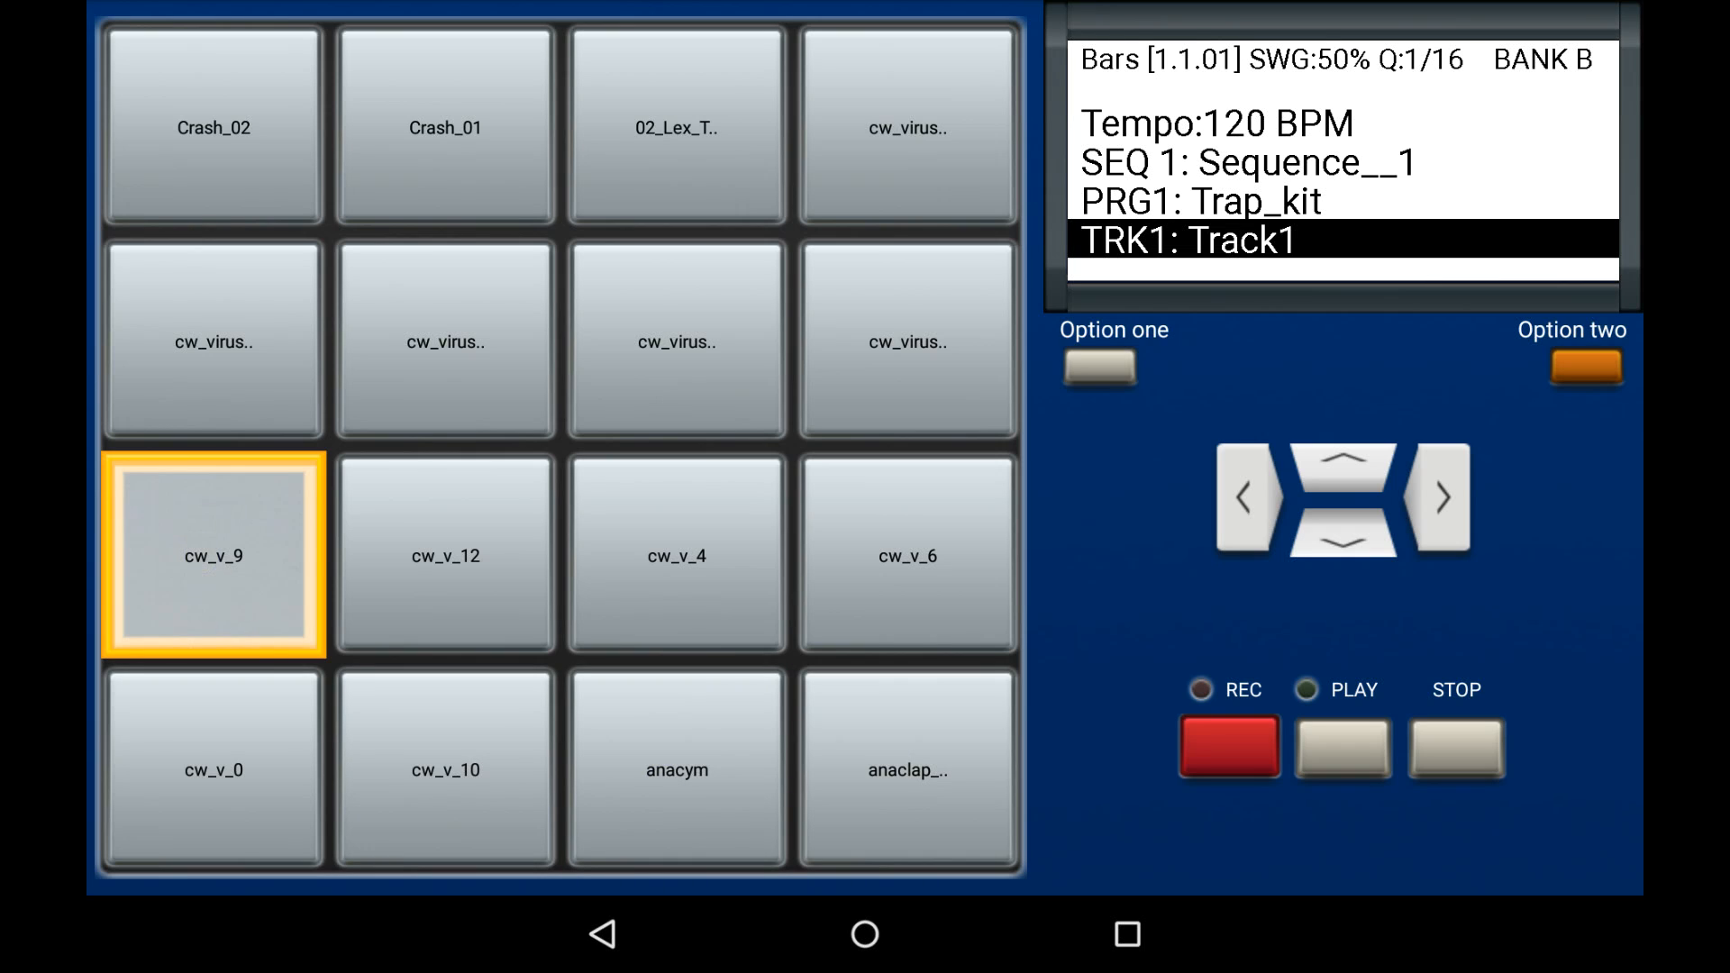
left_click(212, 340)
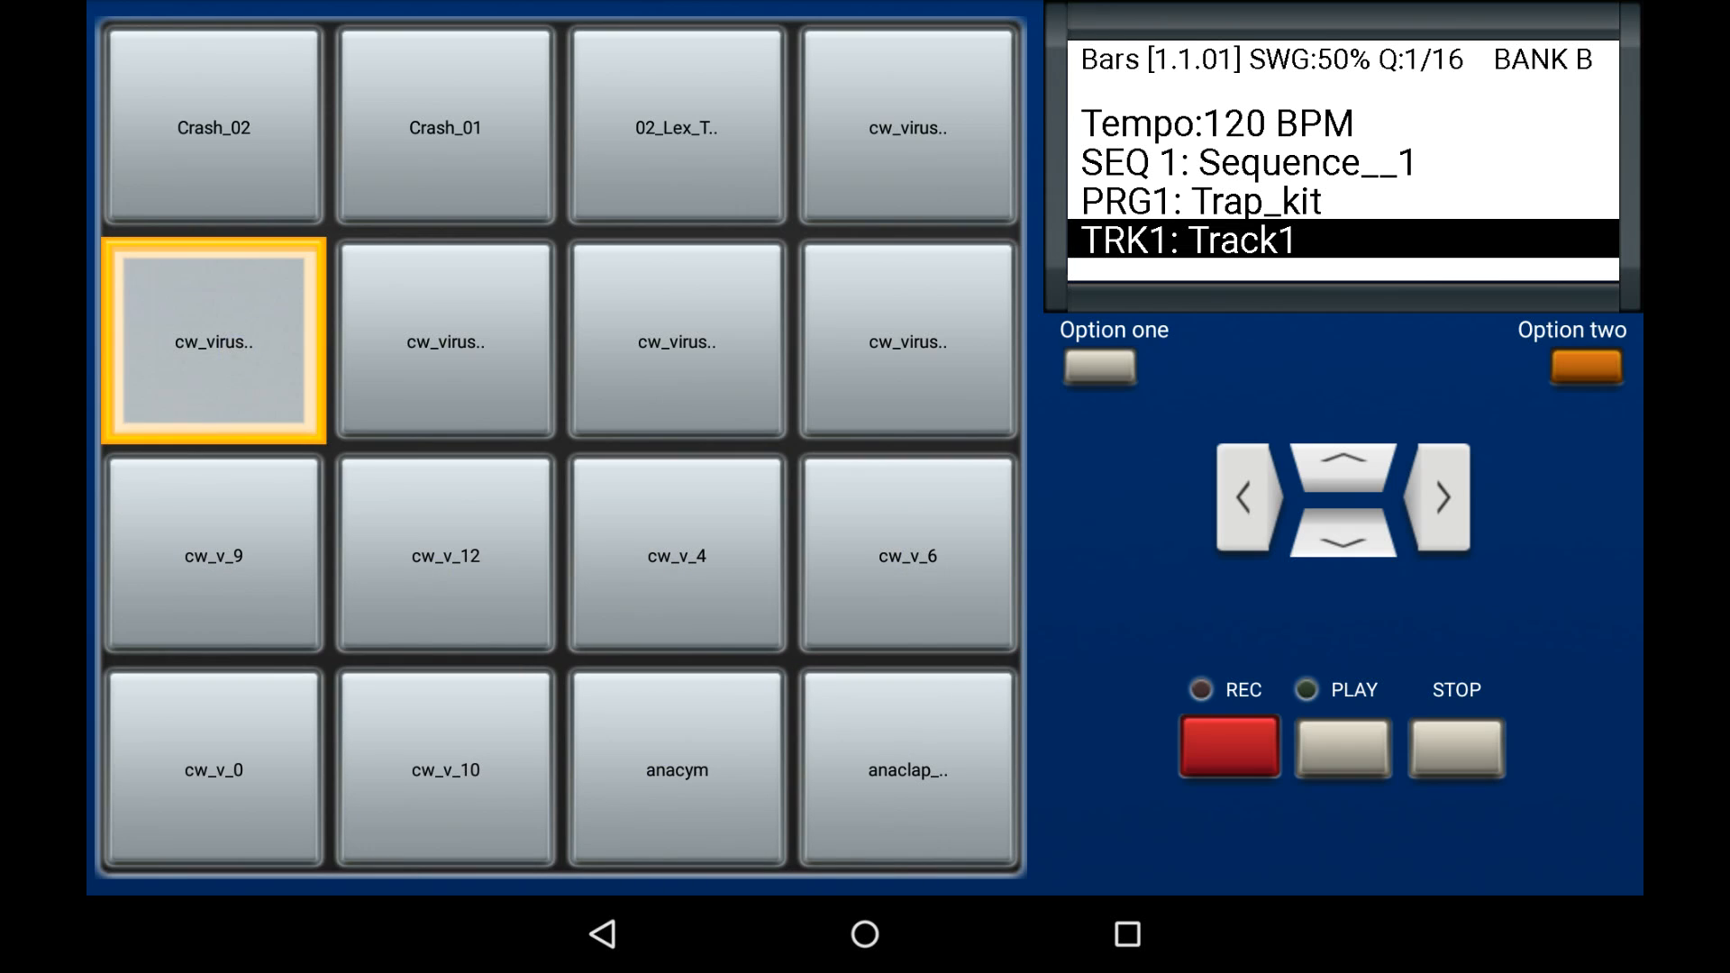
left_click(213, 126)
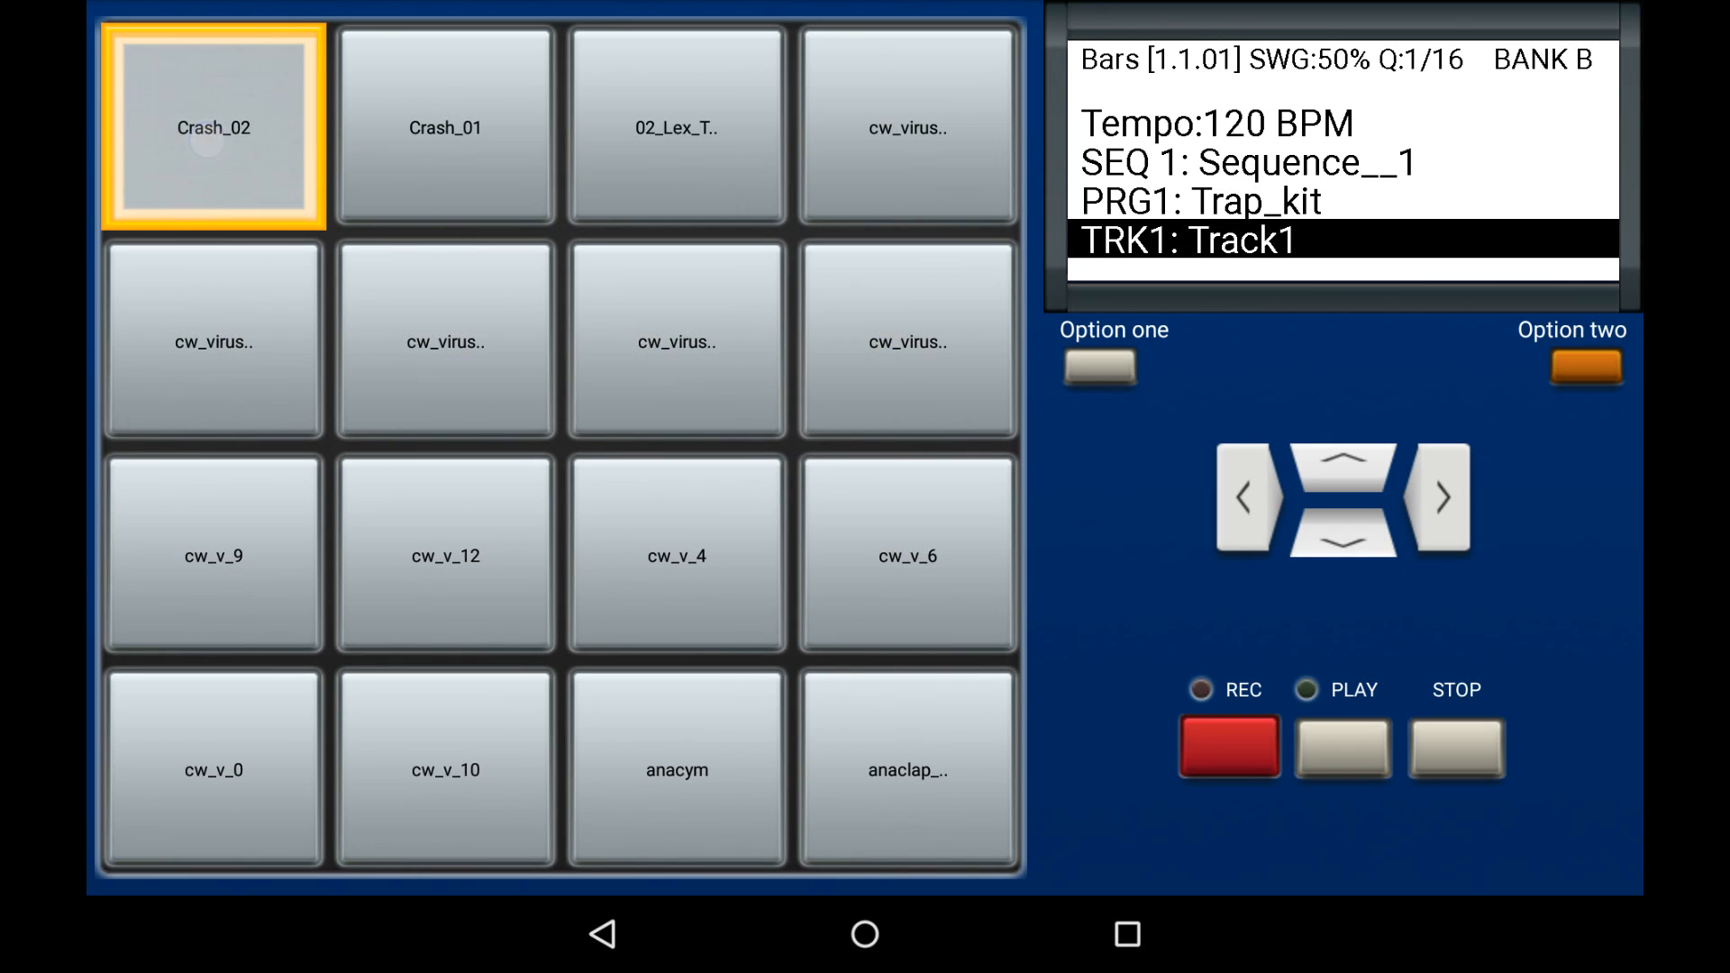
left_click(906, 126)
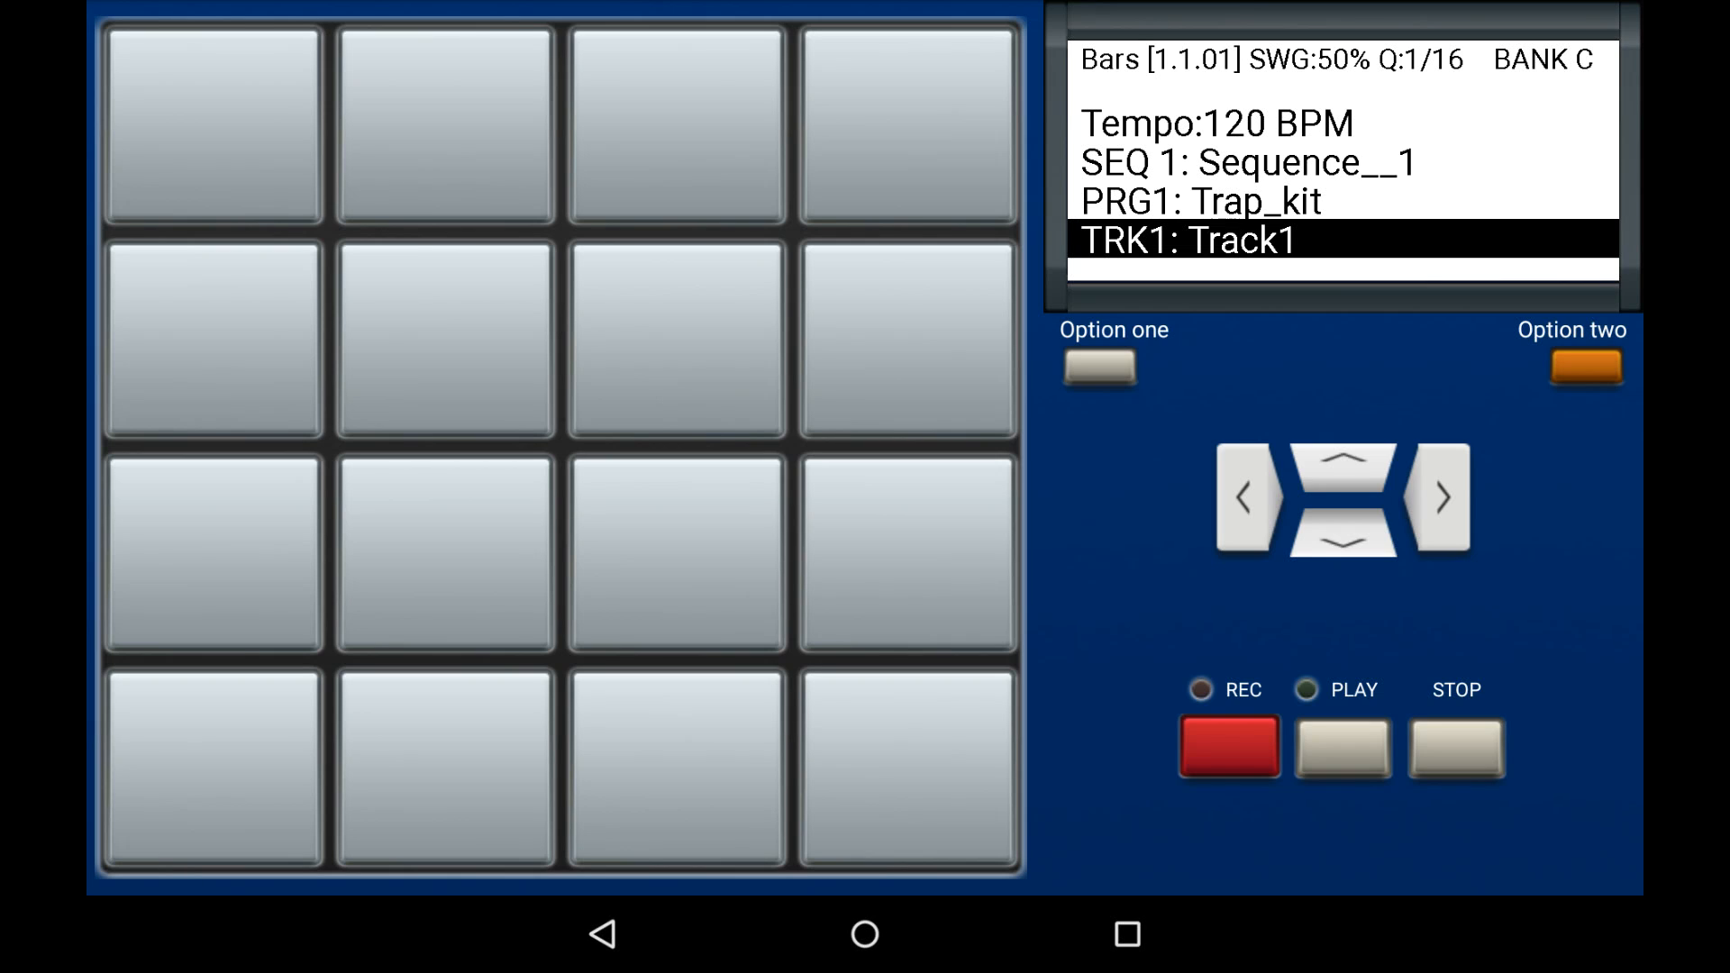
Try an empty pad in bank C to confirm it has no sample.
left_click(906, 161)
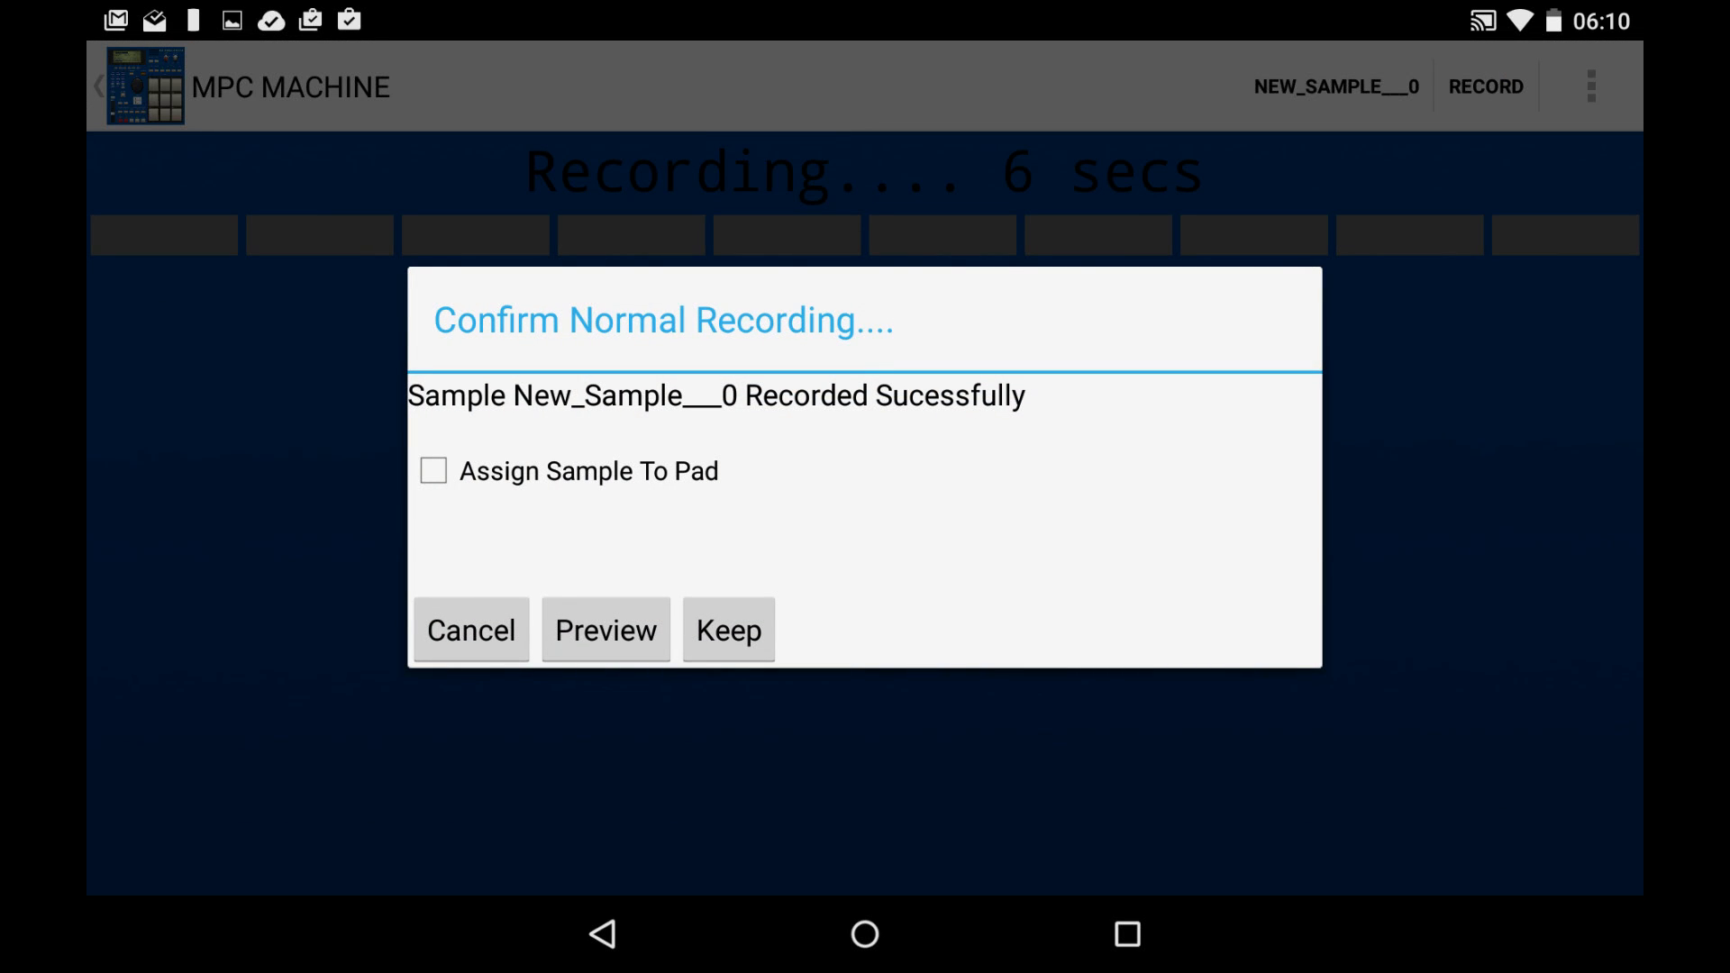
Browse Samples In Memory and bring up sample assignment for an empty bank C pad.
left_click(726, 630)
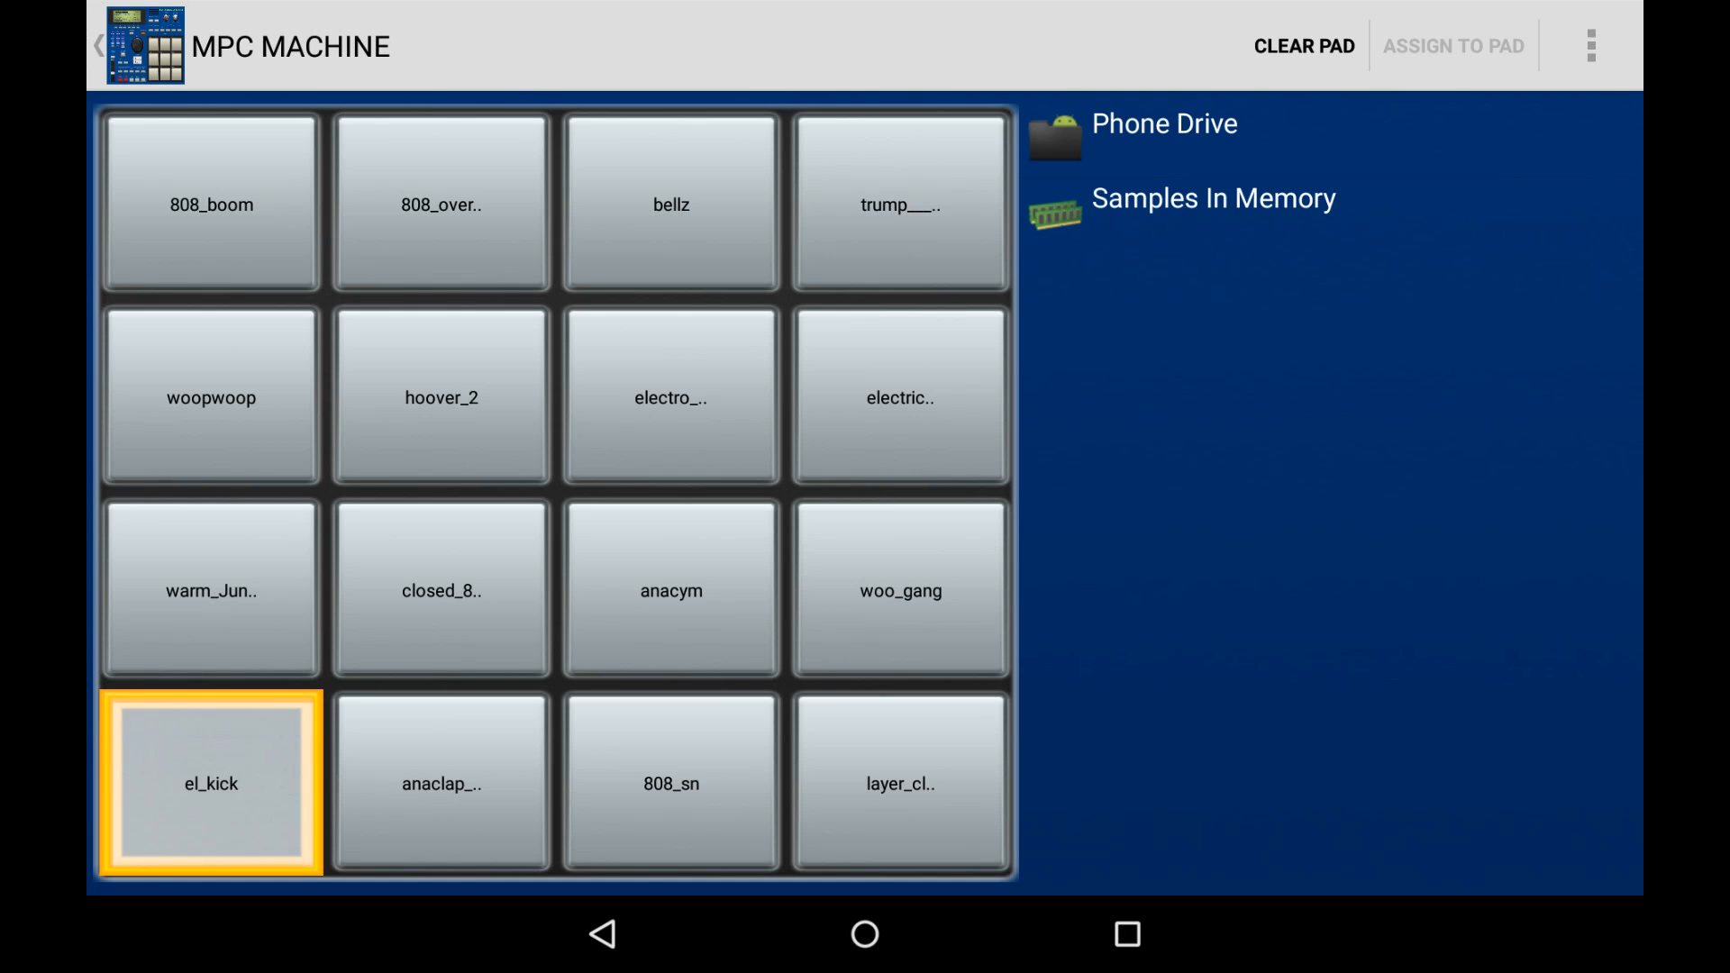
left_click(1212, 198)
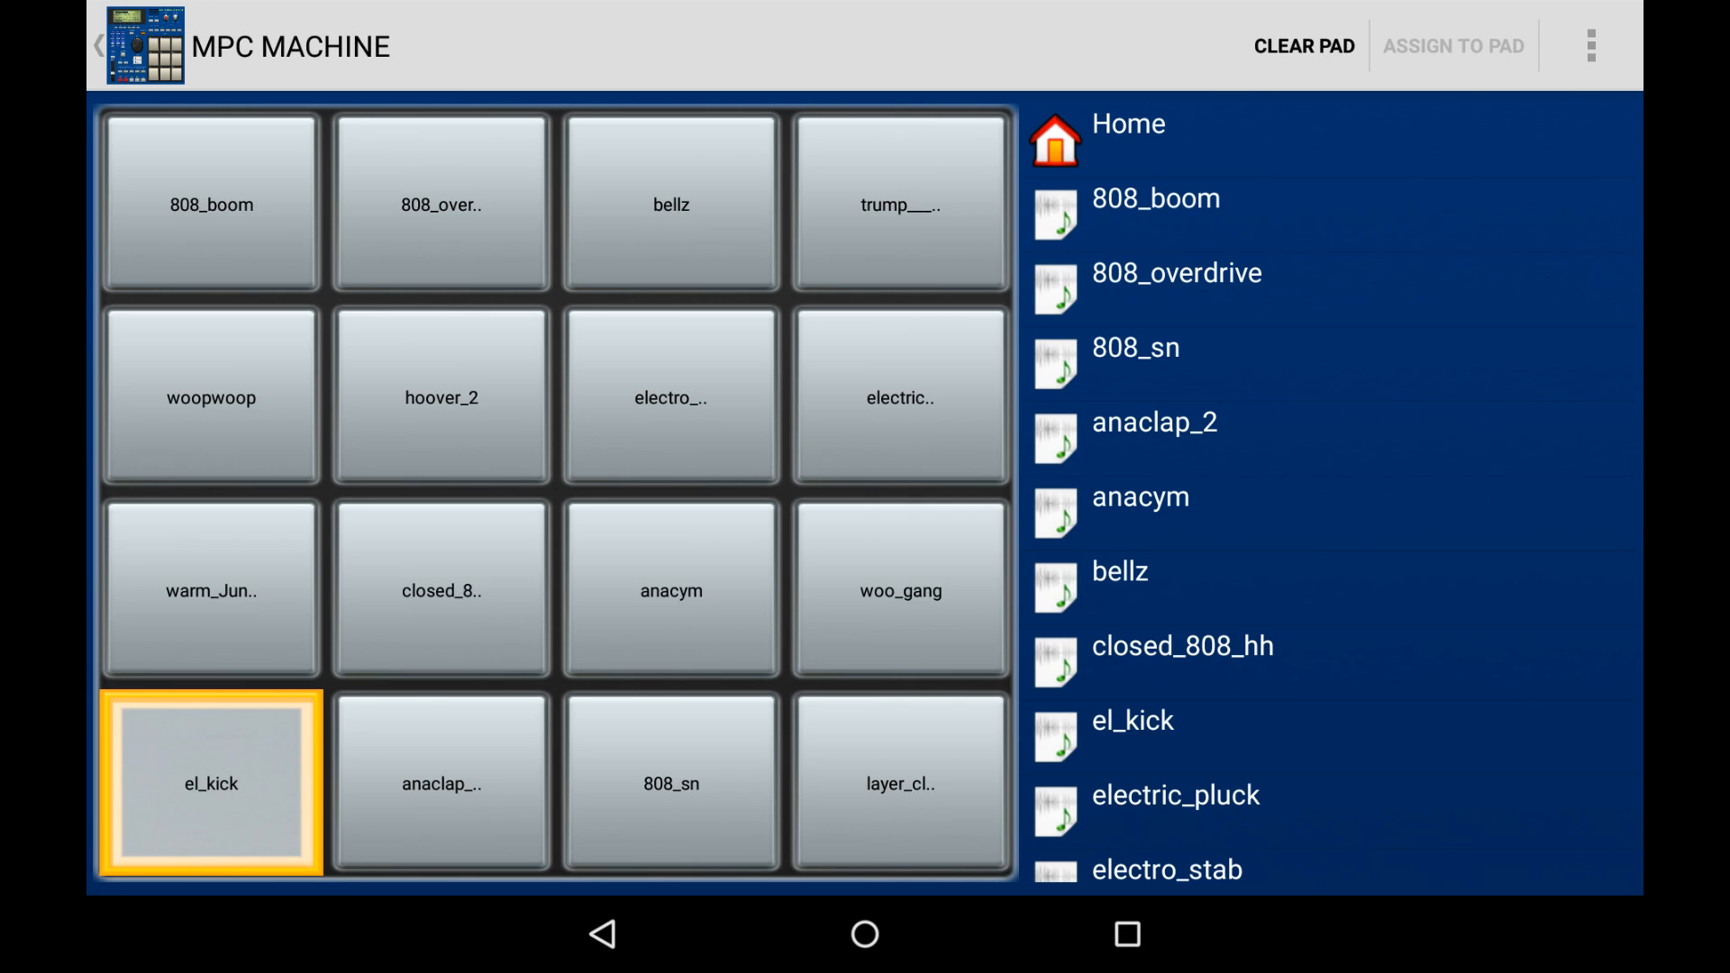
left_click(1453, 47)
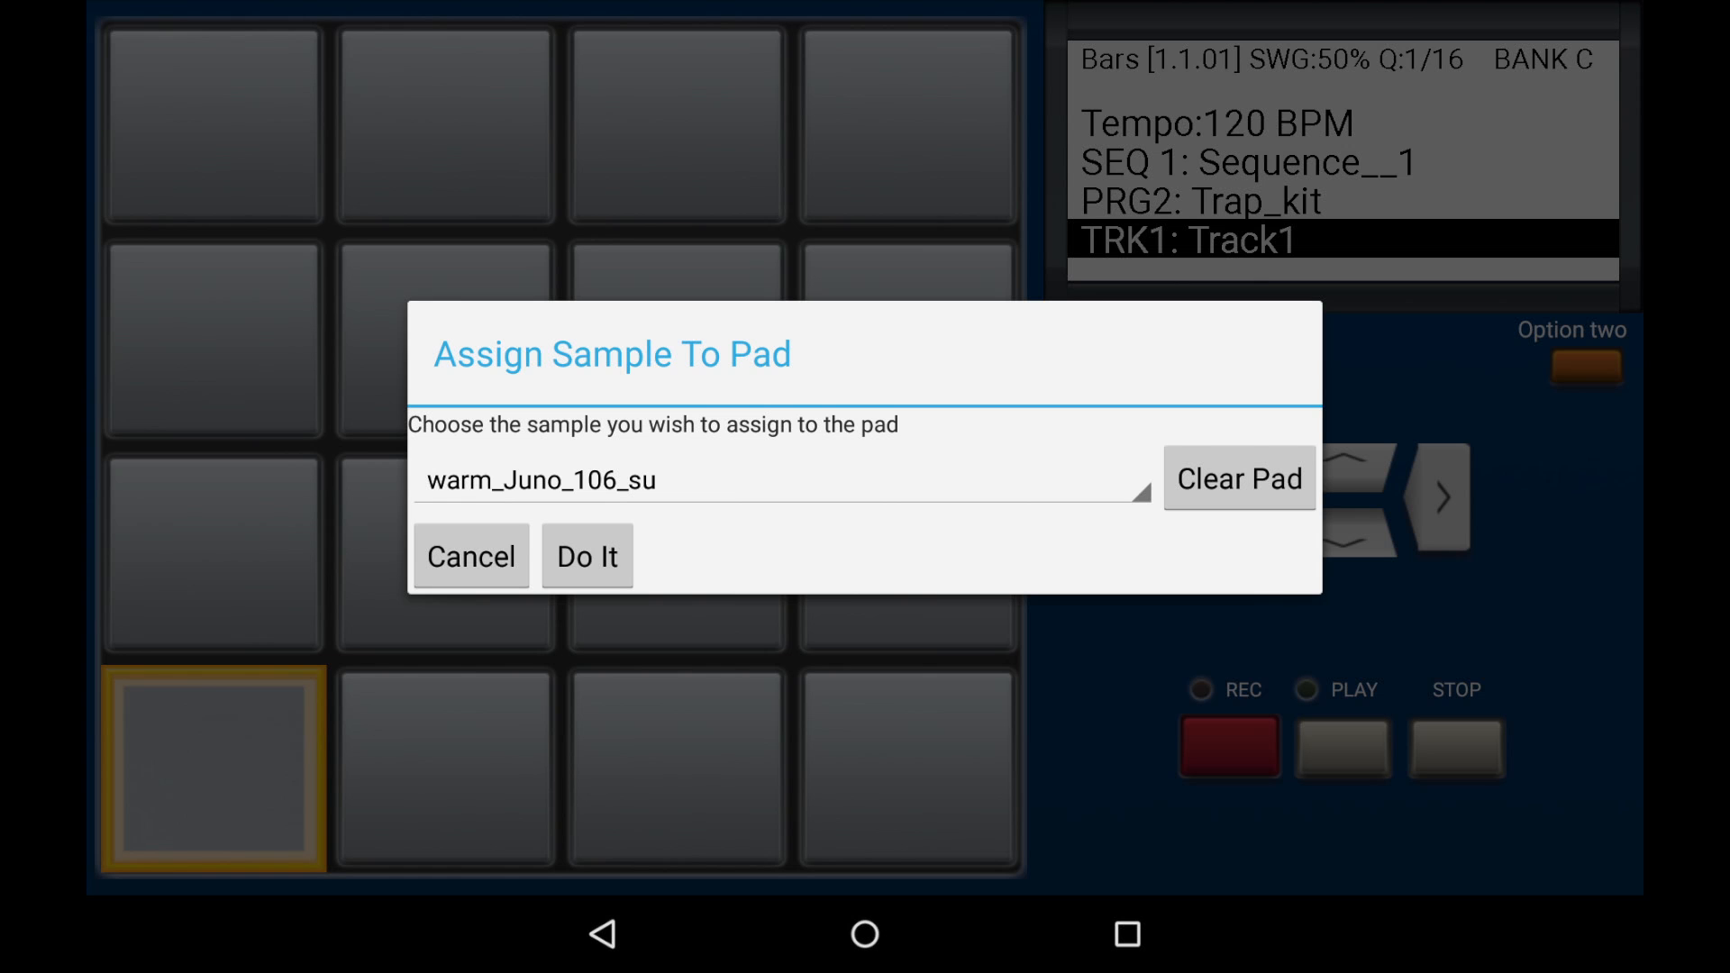